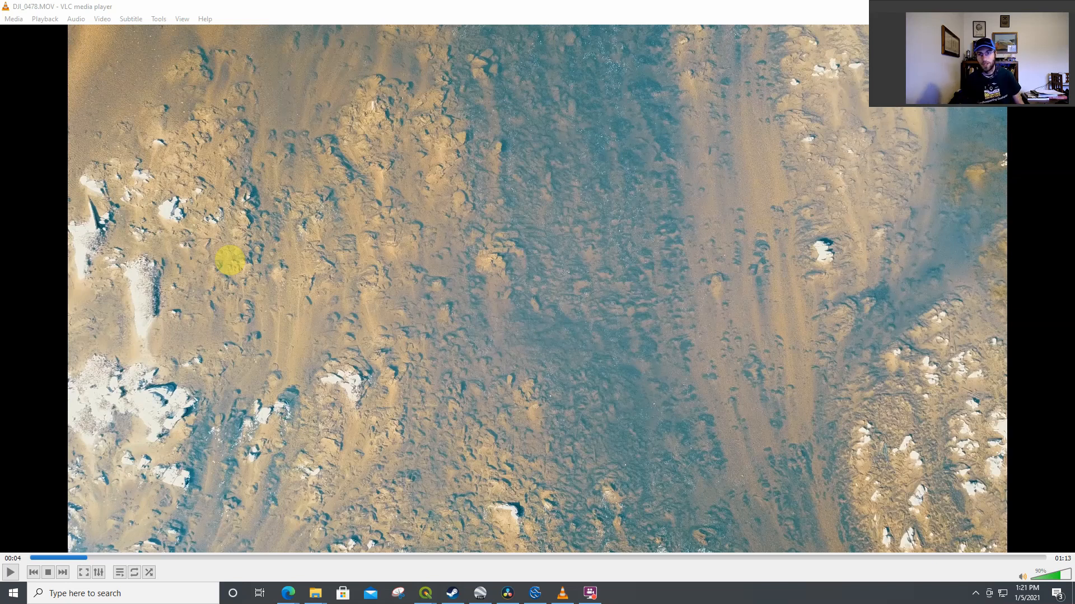
{"action": "mouse_move", "coordinate": [536, 251]}
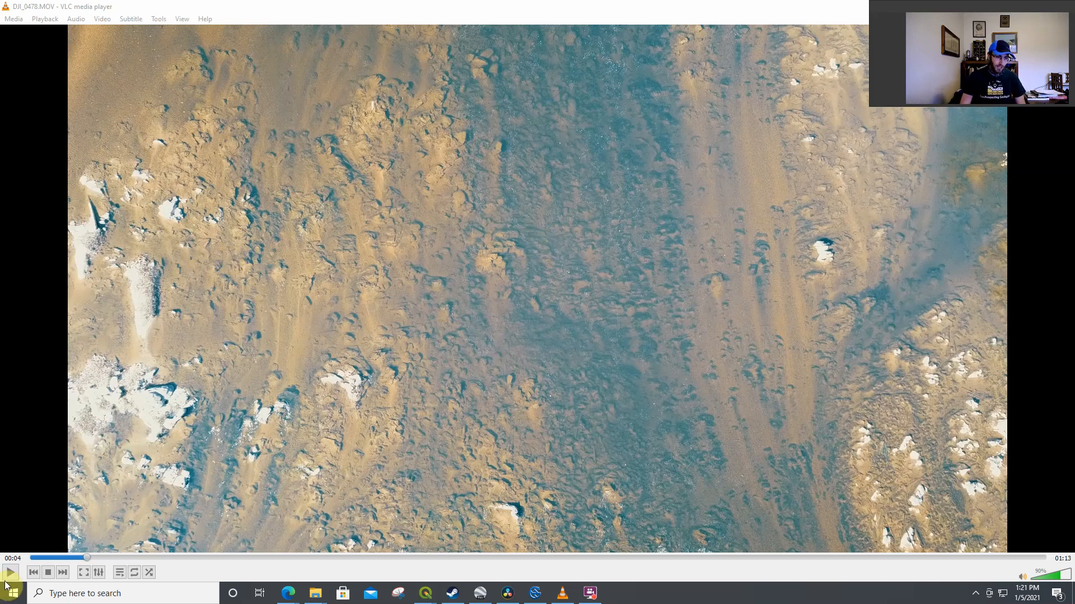
- Play DJI_0478.MOV in VLC and let the overhead river footage run to about 25 seconds
{"action": "left_click", "coordinate": [9, 588]}
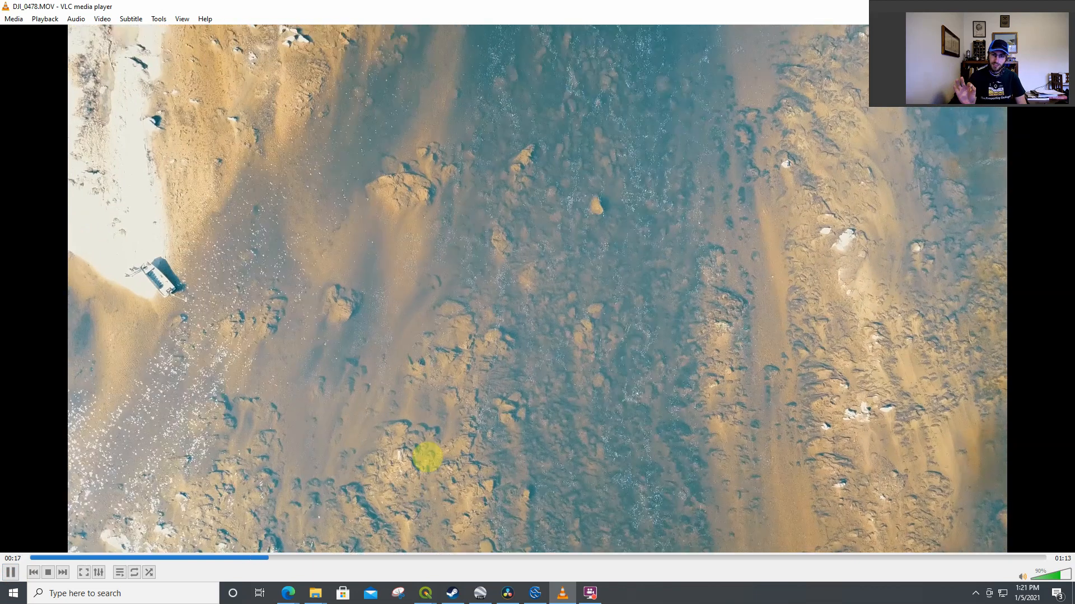
{"action": "left_click", "coordinate": [7, 572]}
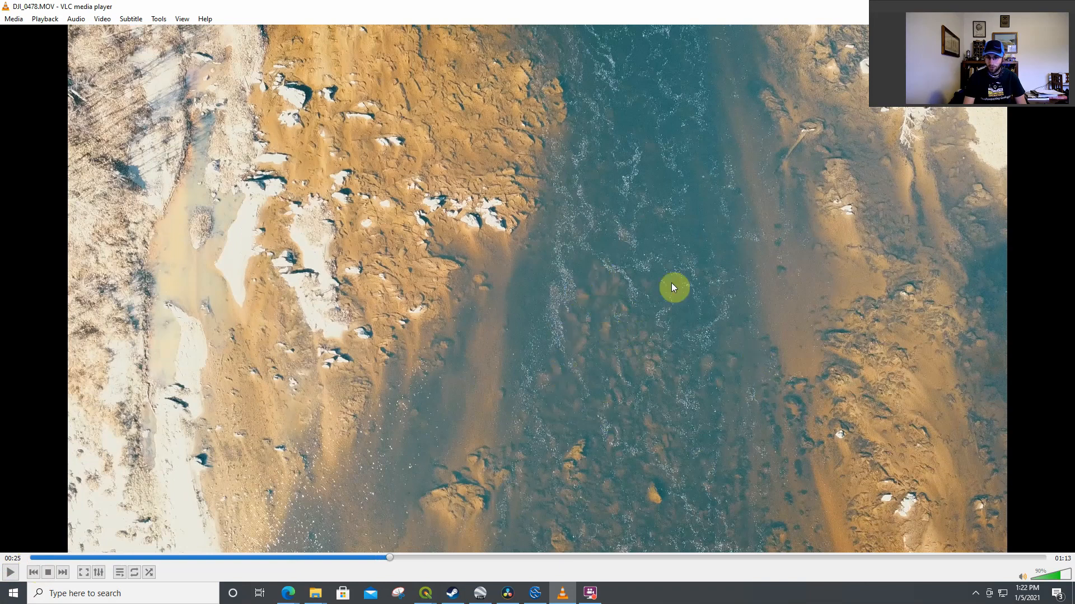
{"action": "mouse_move", "coordinate": [603, 472]}
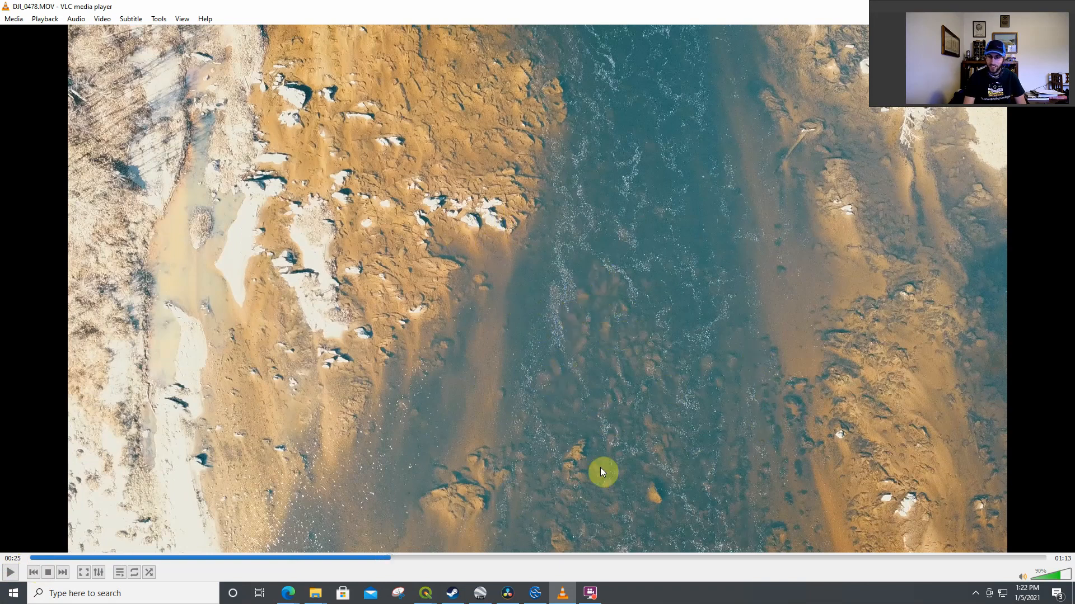
{"action": "left_click", "coordinate": [7, 571]}
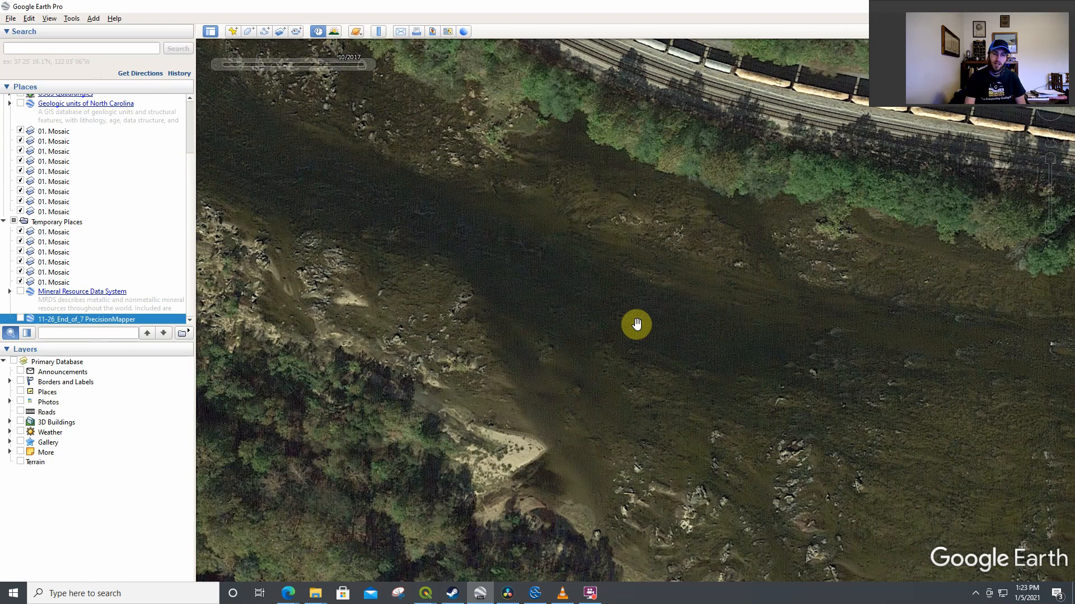
{"action": "mouse_move", "coordinate": [493, 236]}
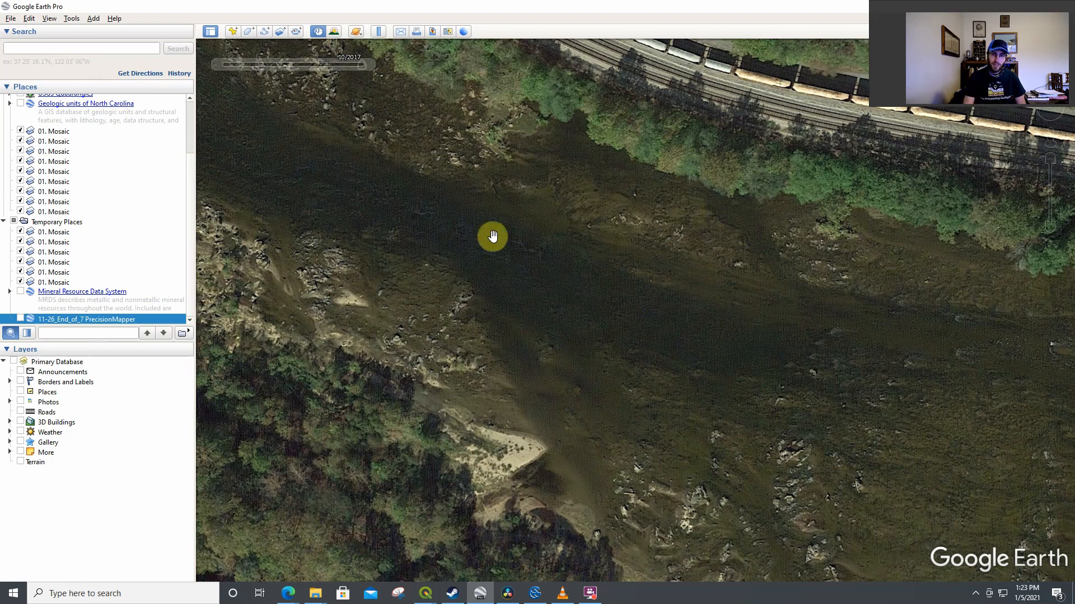
- Pan the base satellite imagery along the river channel below the railway bank
{"action": "left_click_drag", "start_coordinate": [492, 236], "coordinate": [458, 302]}
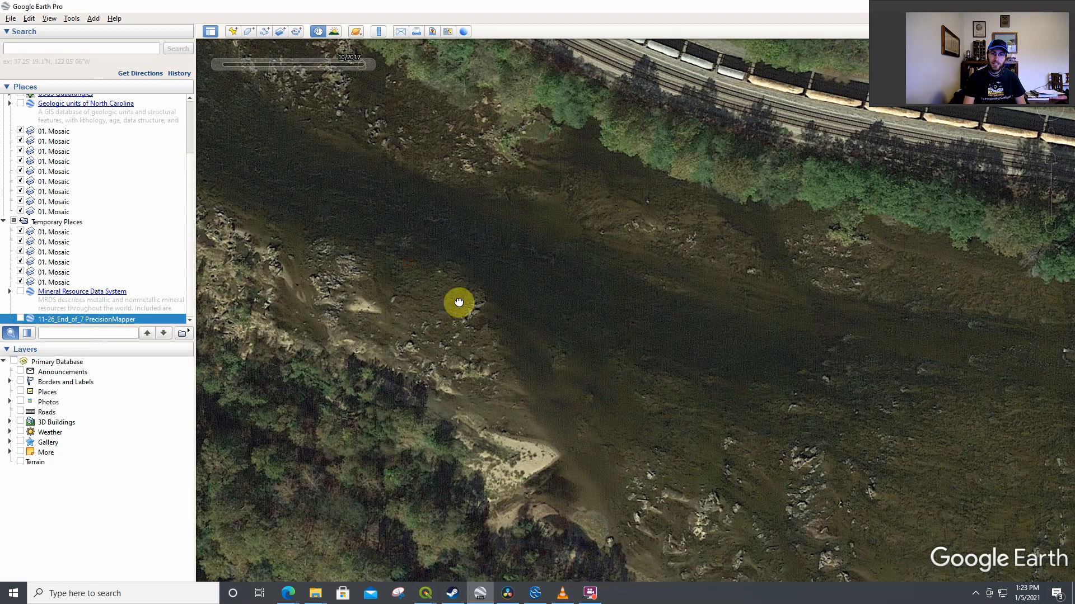
{"action": "left_click_drag", "start_coordinate": [459, 302], "coordinate": [469, 318]}
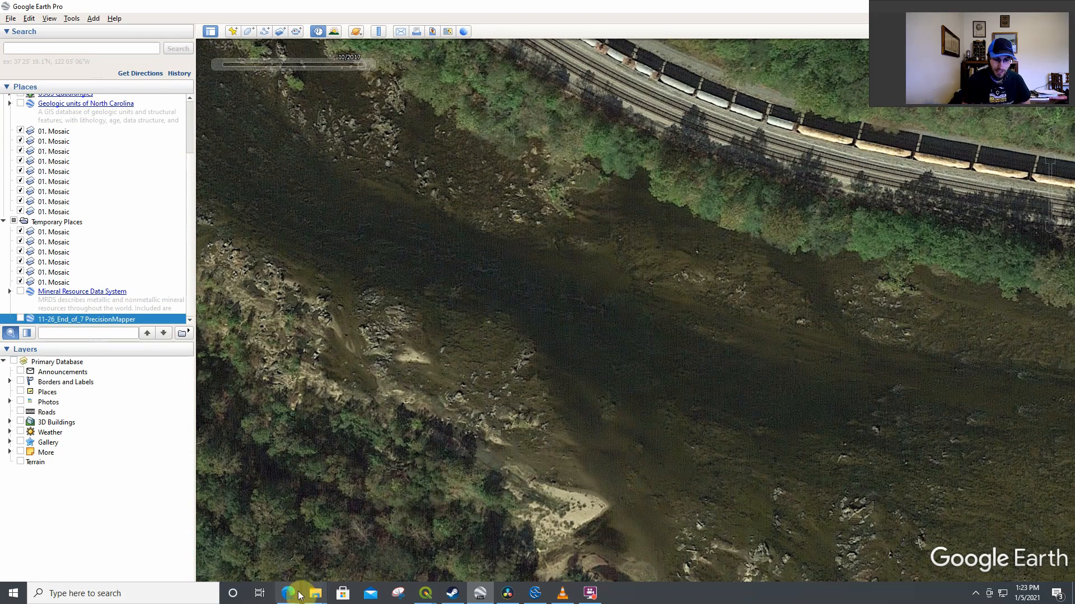
{"action": "mouse_move", "coordinate": [291, 594]}
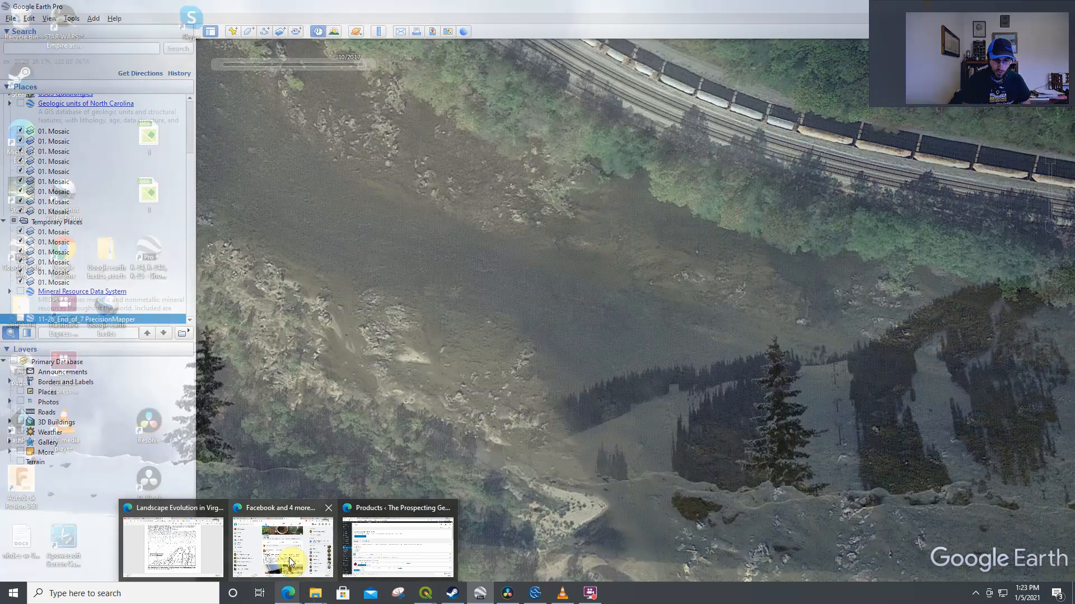
- Switch to the 9/2011 USDA historical imagery and pan around the river reach
{"action": "left_click", "coordinate": [397, 546]}
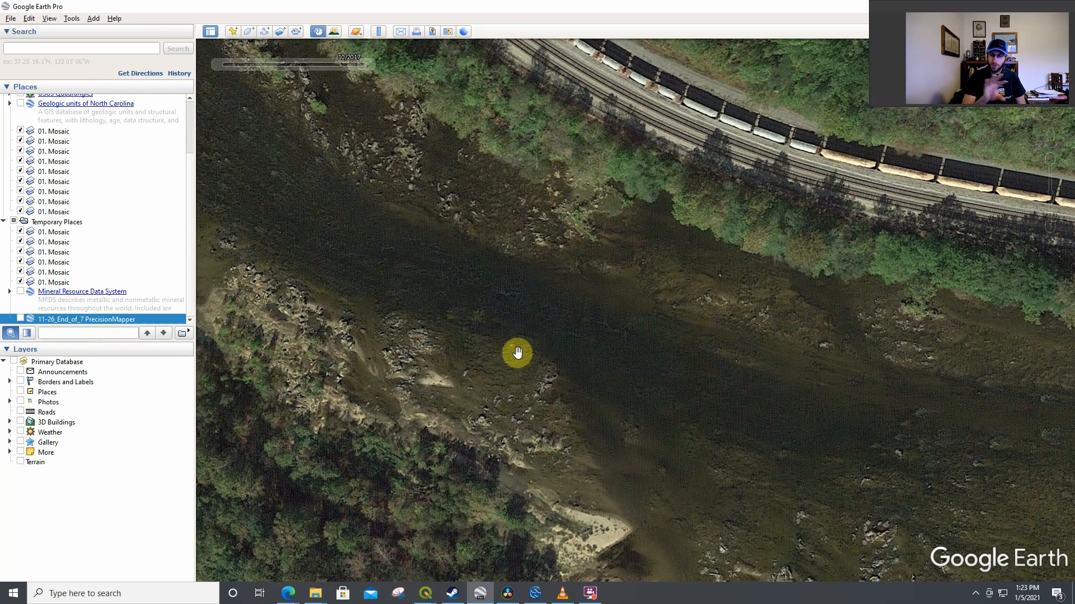
{"action": "mouse_move", "coordinate": [499, 323]}
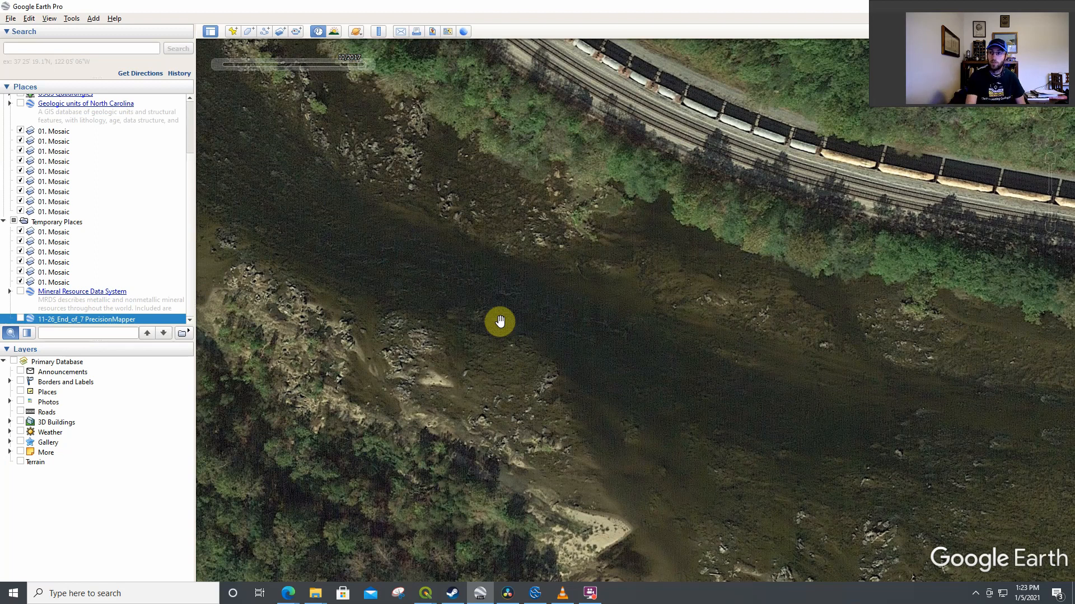
{"action": "left_click_drag", "start_coordinate": [500, 320], "coordinate": [534, 315]}
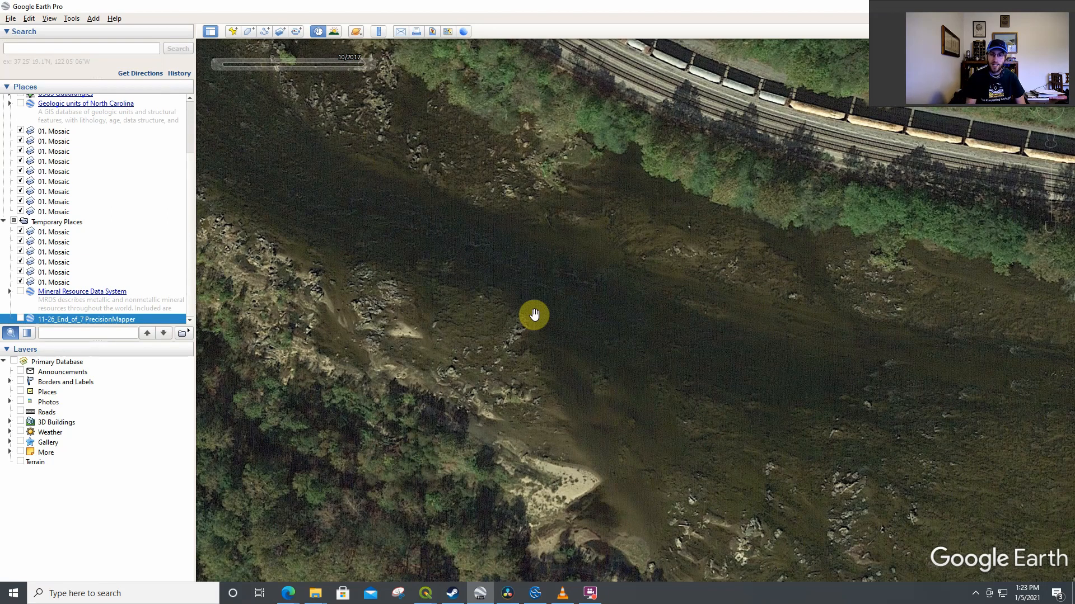
{"action": "left_click_drag", "start_coordinate": [533, 314], "coordinate": [548, 185]}
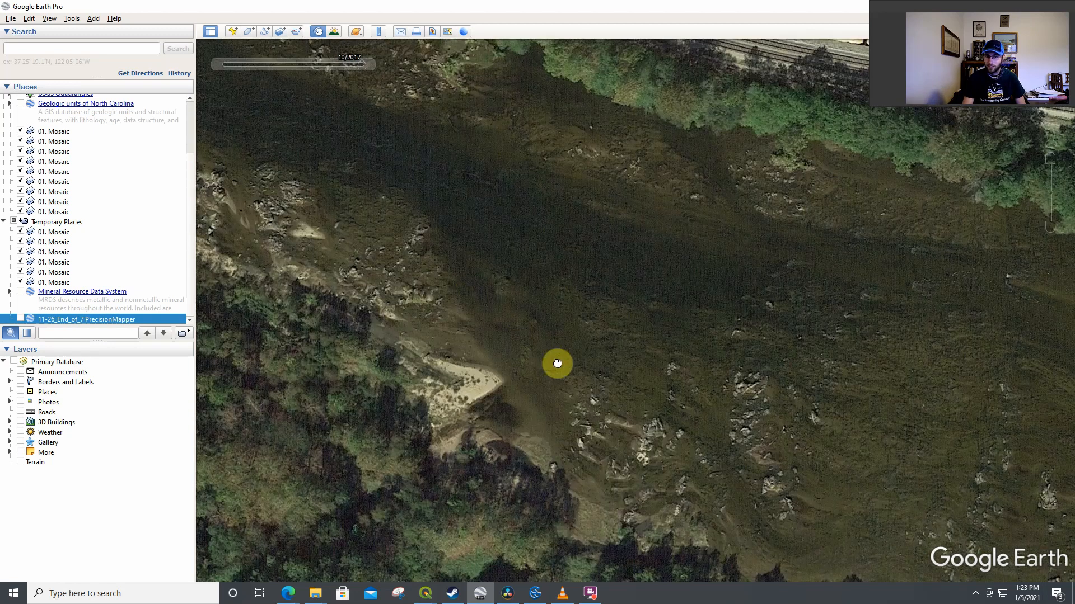
{"action": "left_click_drag", "start_coordinate": [557, 363], "coordinate": [471, 261]}
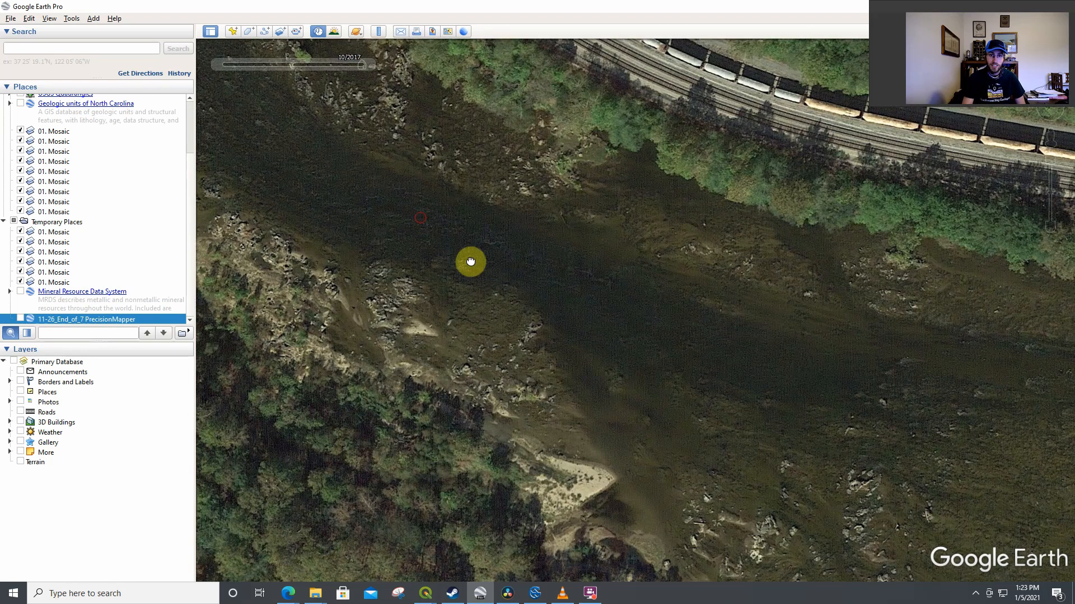
{"action": "left_click_drag", "start_coordinate": [470, 261], "coordinate": [649, 371]}
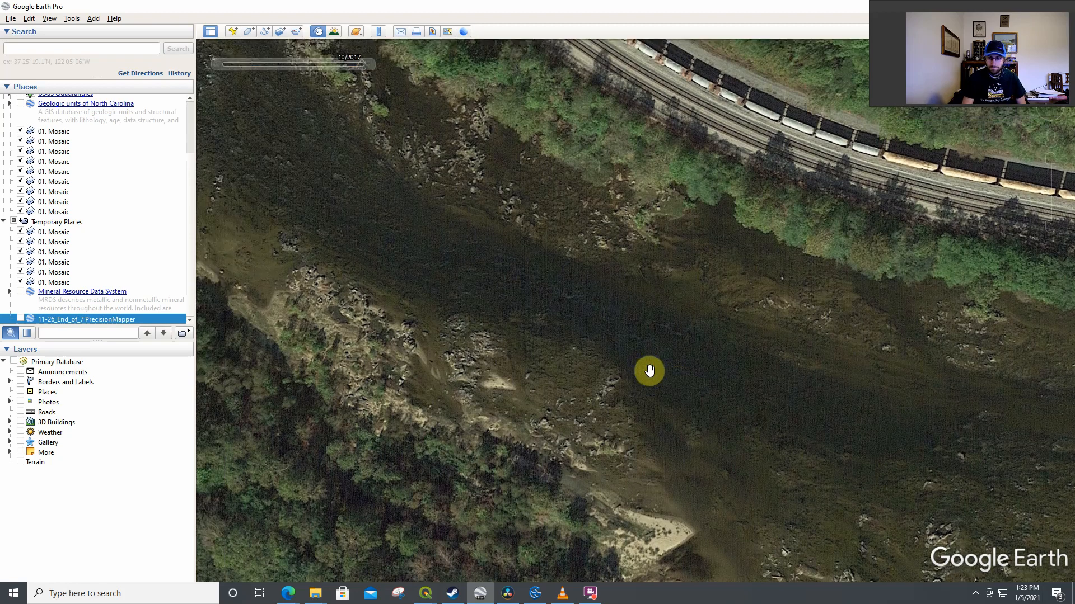
{"action": "left_click_drag", "start_coordinate": [650, 370], "coordinate": [504, 287]}
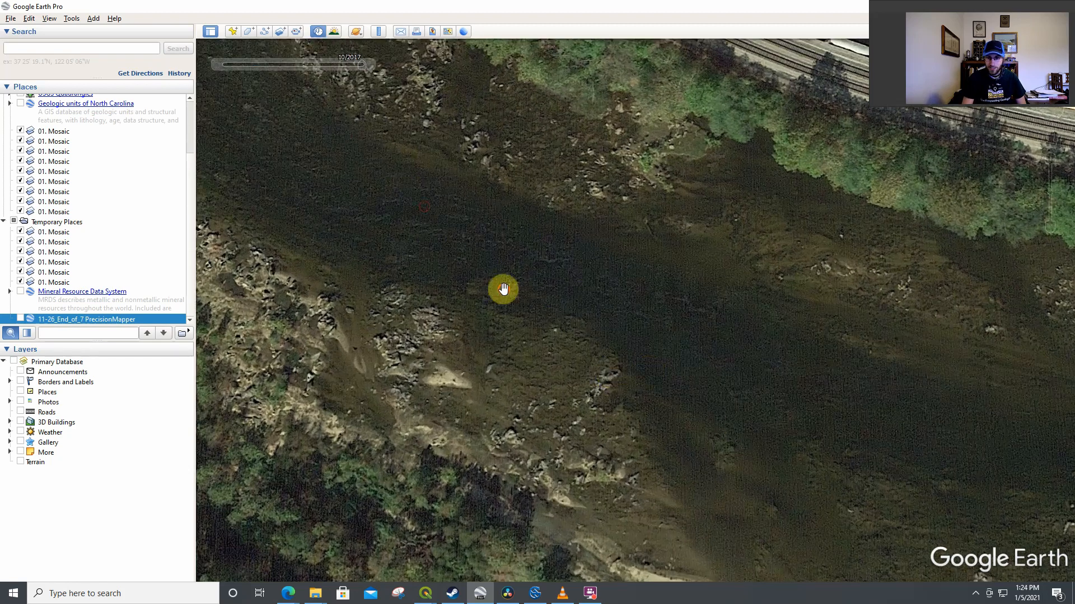
{"action": "left_click_drag", "start_coordinate": [504, 288], "coordinate": [669, 271]}
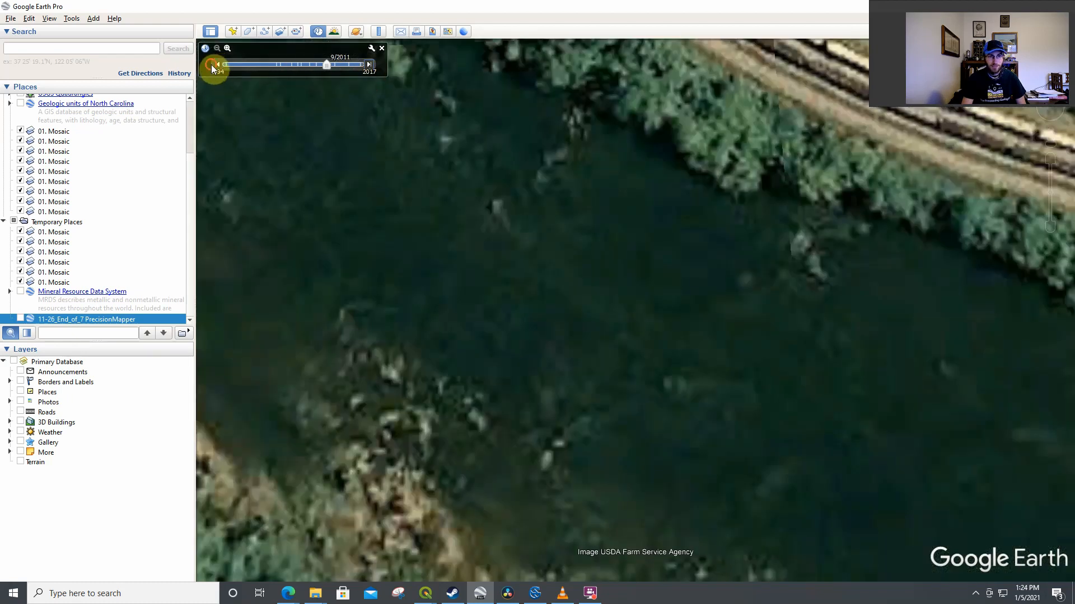
- Step the time slider to the sharper 9/2015 imagery and pan across the river rocks
{"action": "left_click", "coordinate": [369, 64]}
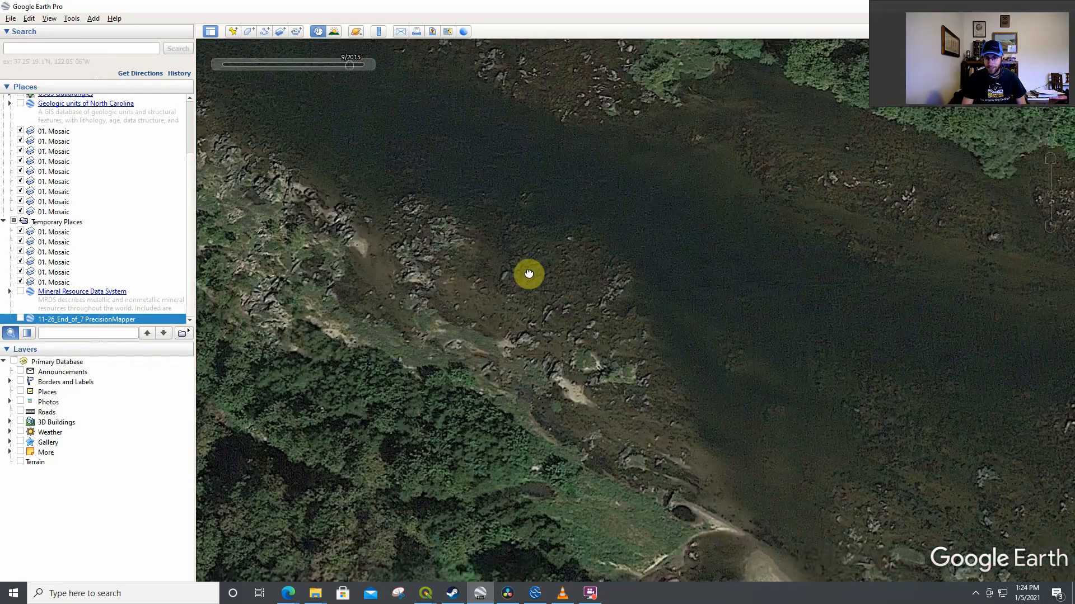
{"action": "left_click_drag", "start_coordinate": [529, 275], "coordinate": [295, 274]}
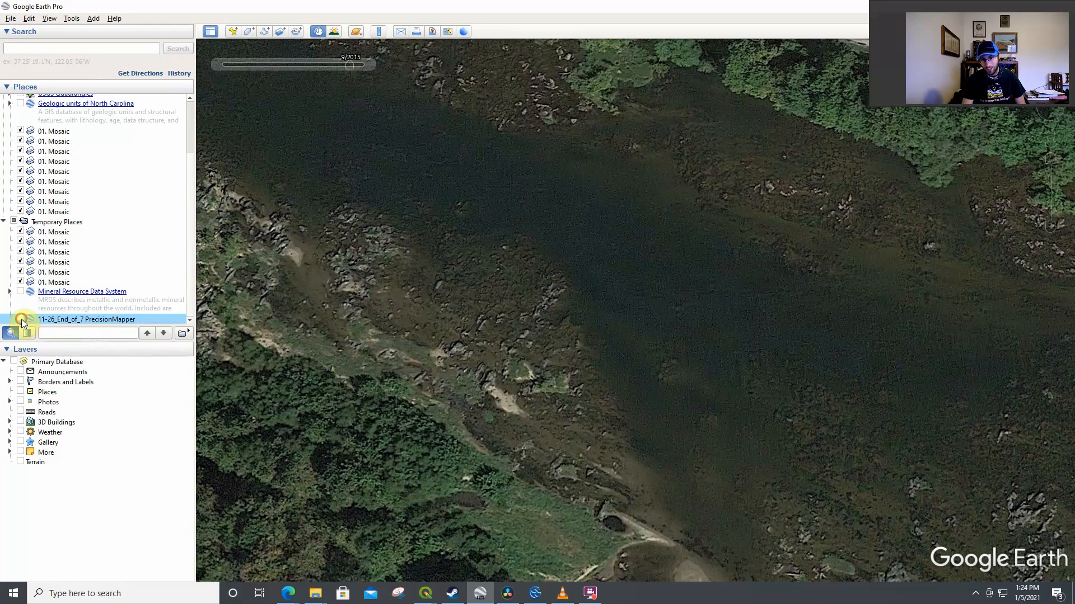
- Turn on the PrecisionMapper drone orthomosaic and pan across its full extent on the river
{"action": "left_click", "coordinate": [20, 319]}
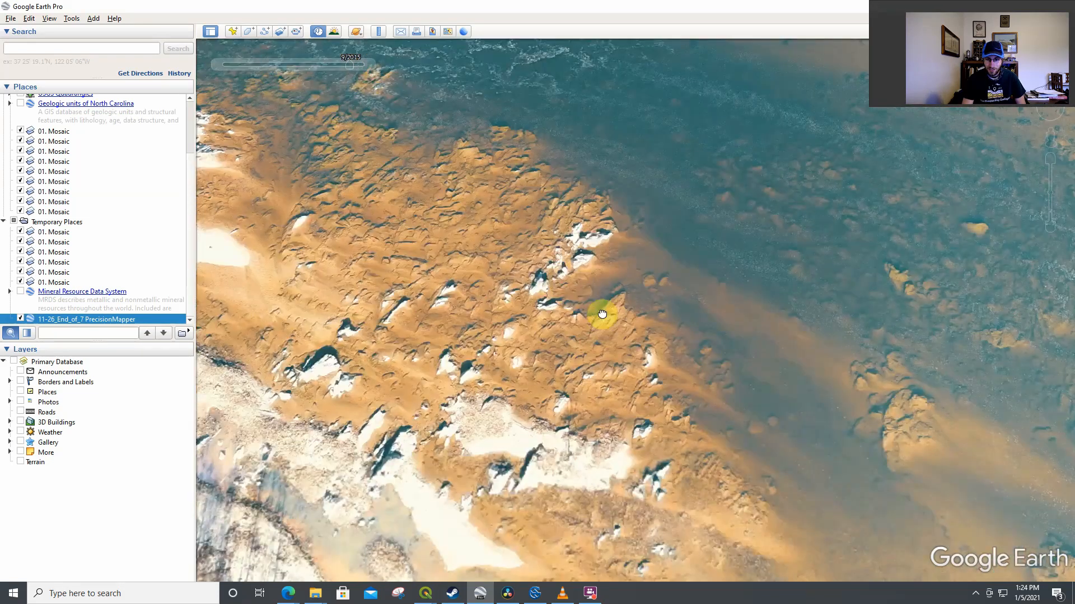
{"action": "left_click_drag", "start_coordinate": [602, 314], "coordinate": [682, 344]}
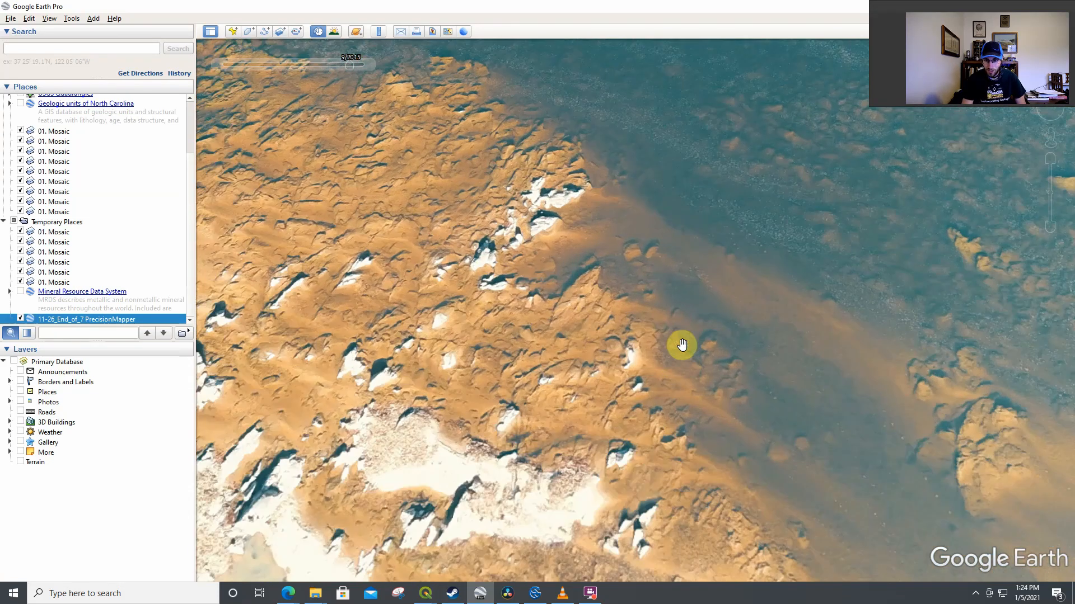
{"action": "left_click_drag", "start_coordinate": [682, 344], "coordinate": [752, 403]}
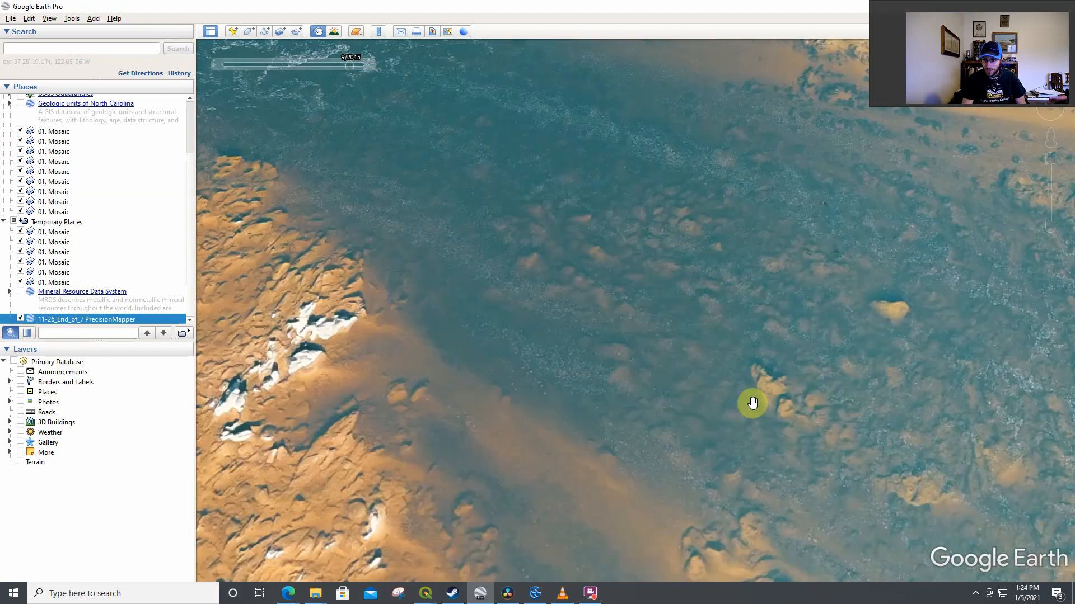
{"action": "left_click_drag", "start_coordinate": [751, 403], "coordinate": [770, 362]}
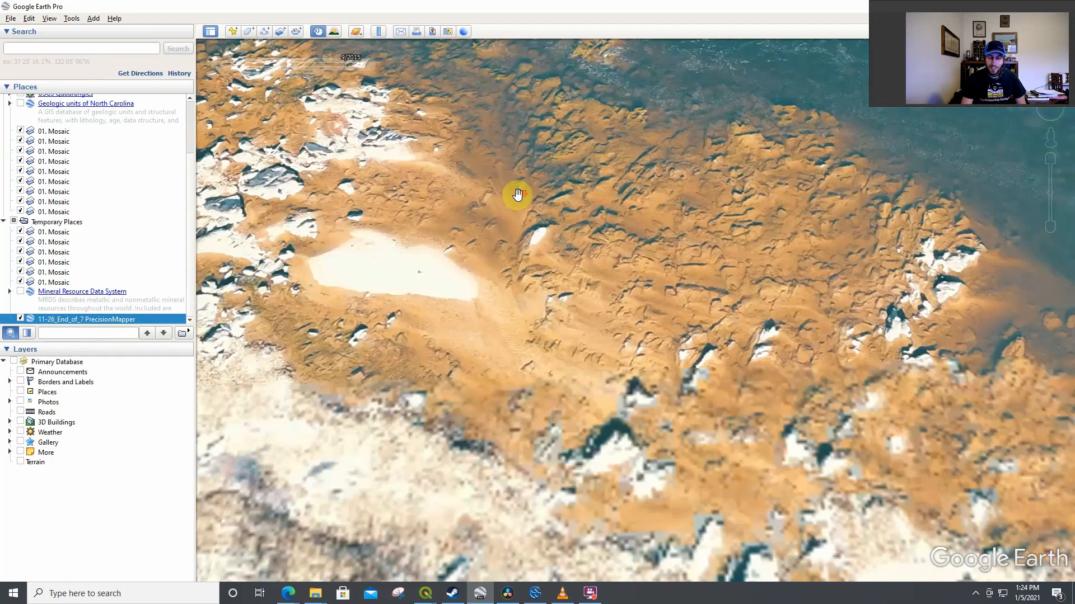
{"action": "left_click_drag", "start_coordinate": [517, 196], "coordinate": [733, 361]}
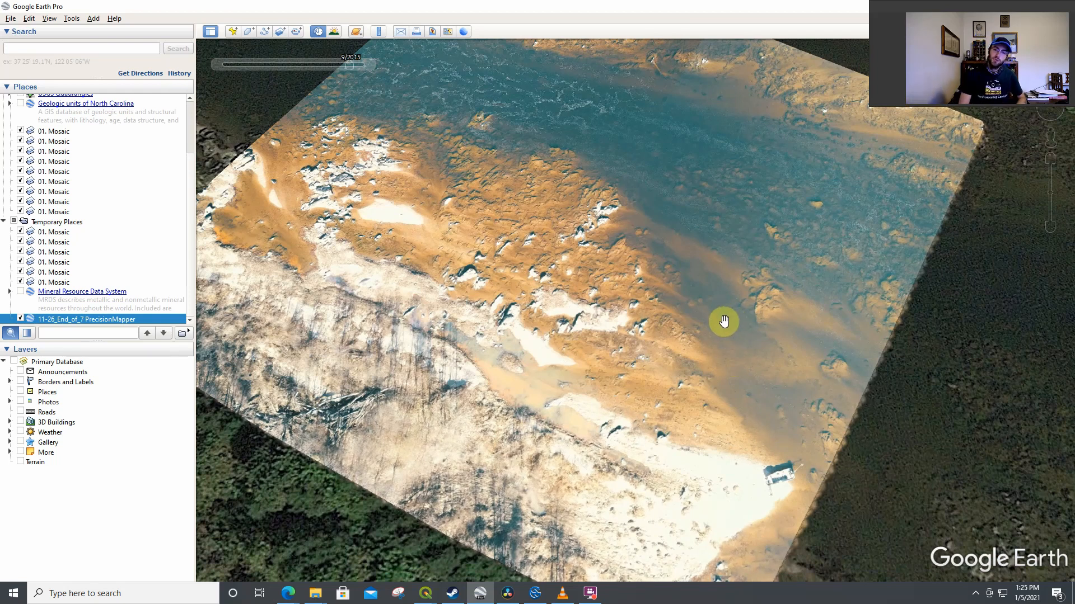
{"action": "mouse_move", "coordinate": [600, 290]}
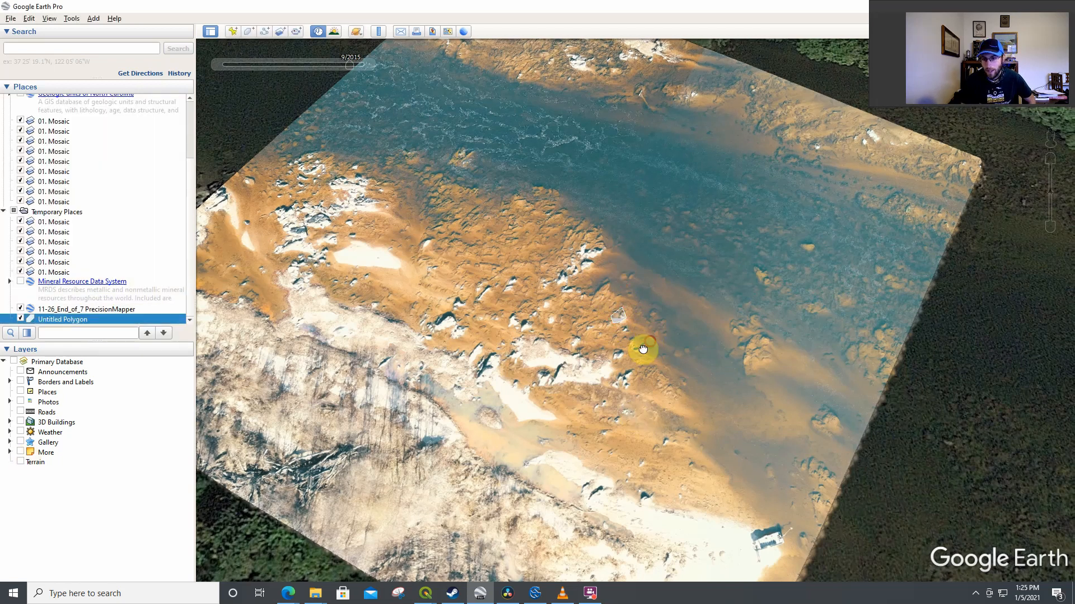
- Zoom away so the mosaic shows as a small patch beside the railway and forest
{"action": "left_click_drag", "start_coordinate": [643, 349], "coordinate": [761, 134]}
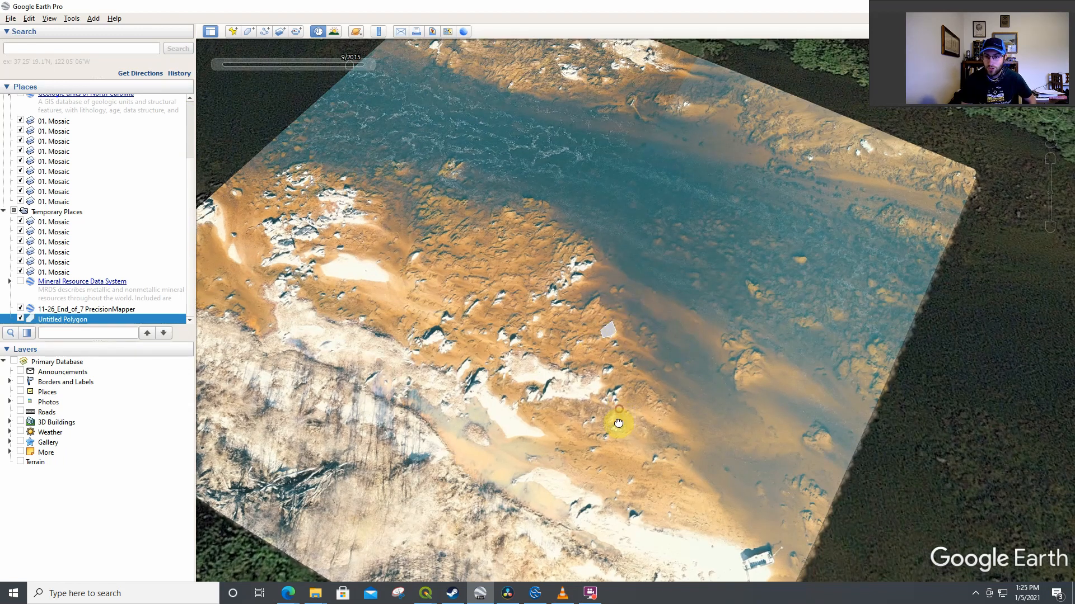
{"action": "left_click_drag", "start_coordinate": [617, 423], "coordinate": [642, 406]}
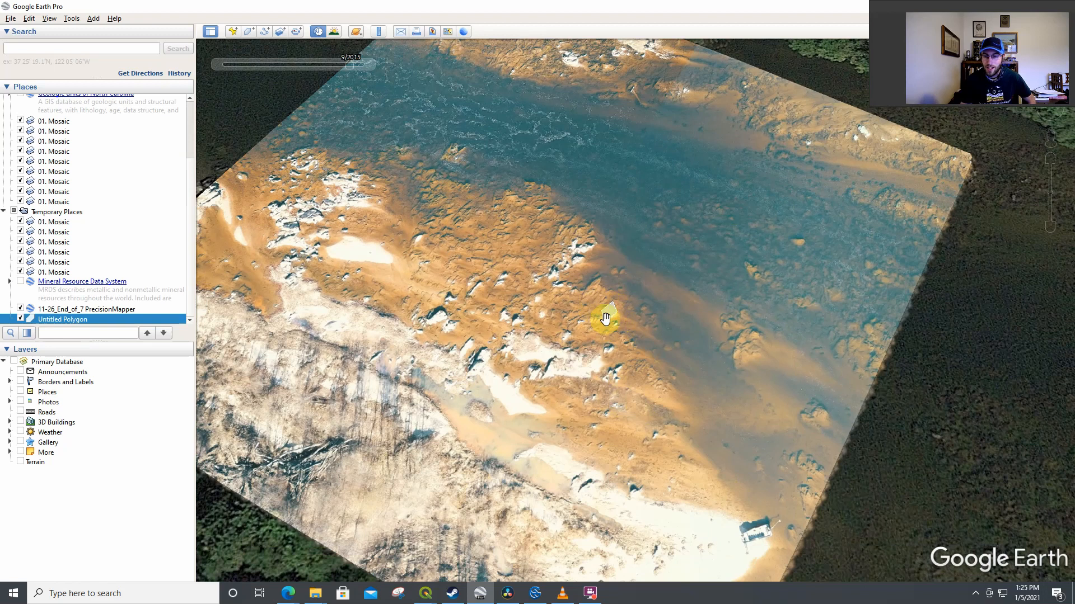
{"action": "mouse_move", "coordinate": [623, 393]}
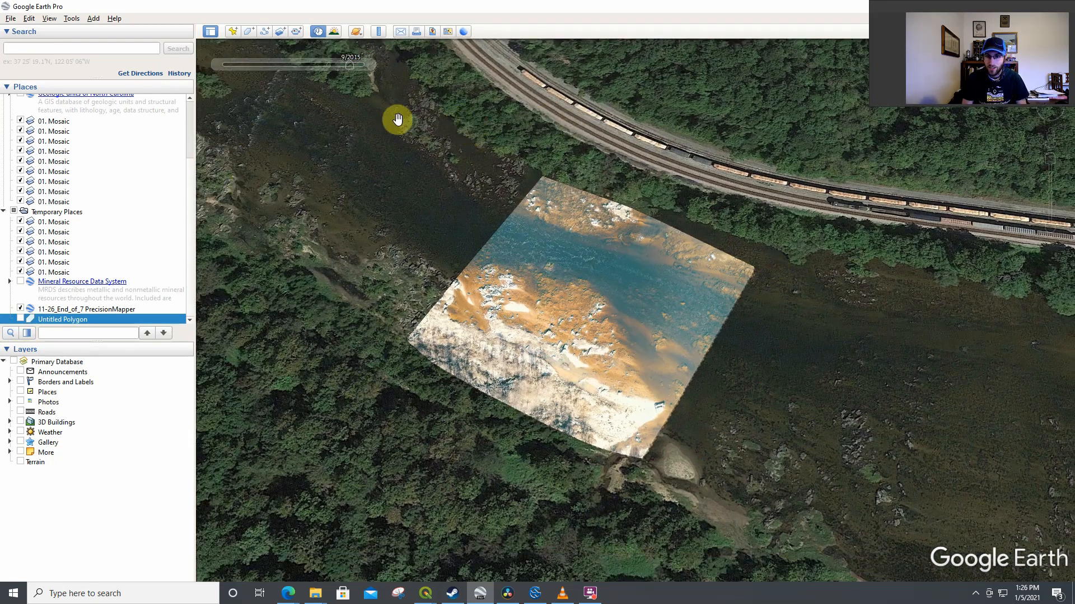
- Inspect the rapids and forested bank up close, then frame the whole mosaic again
{"action": "left_click_drag", "start_coordinate": [398, 120], "coordinate": [596, 324]}
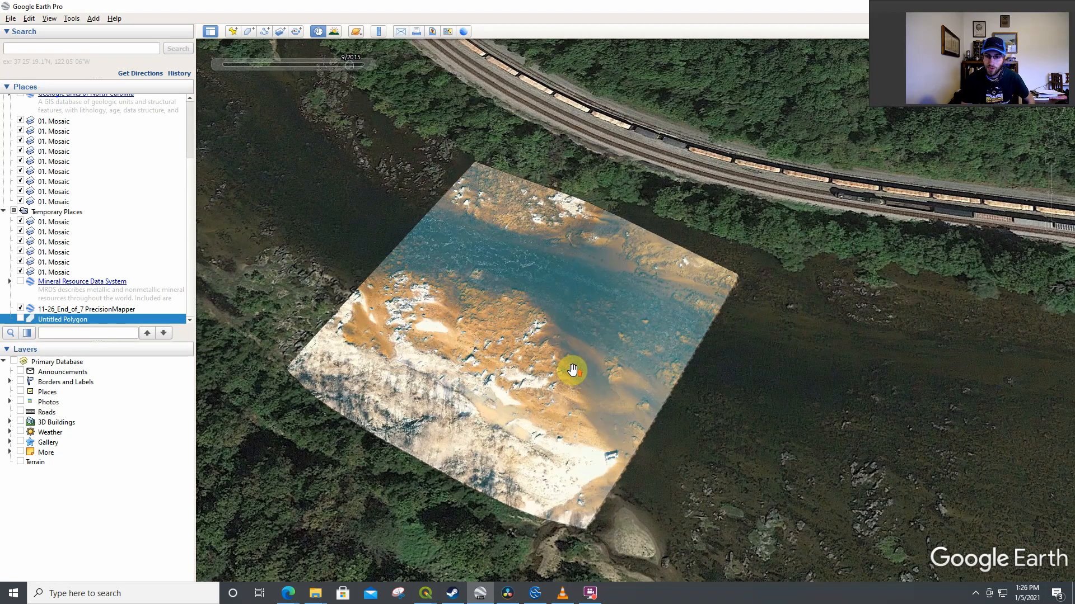
{"action": "left_click_drag", "start_coordinate": [572, 370], "coordinate": [333, 212]}
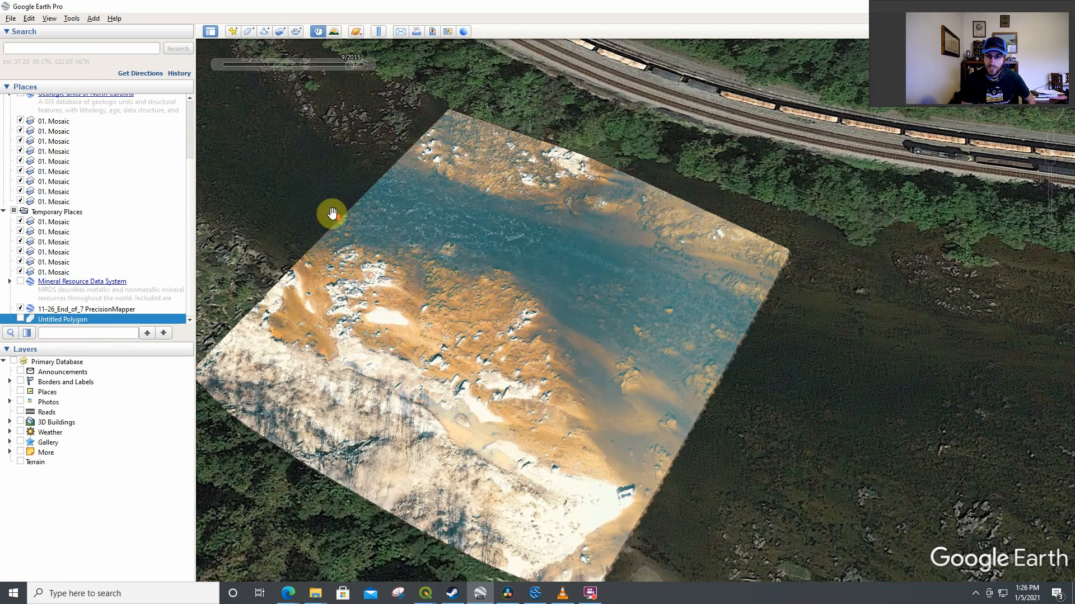
{"action": "left_click_drag", "start_coordinate": [333, 213], "coordinate": [498, 347]}
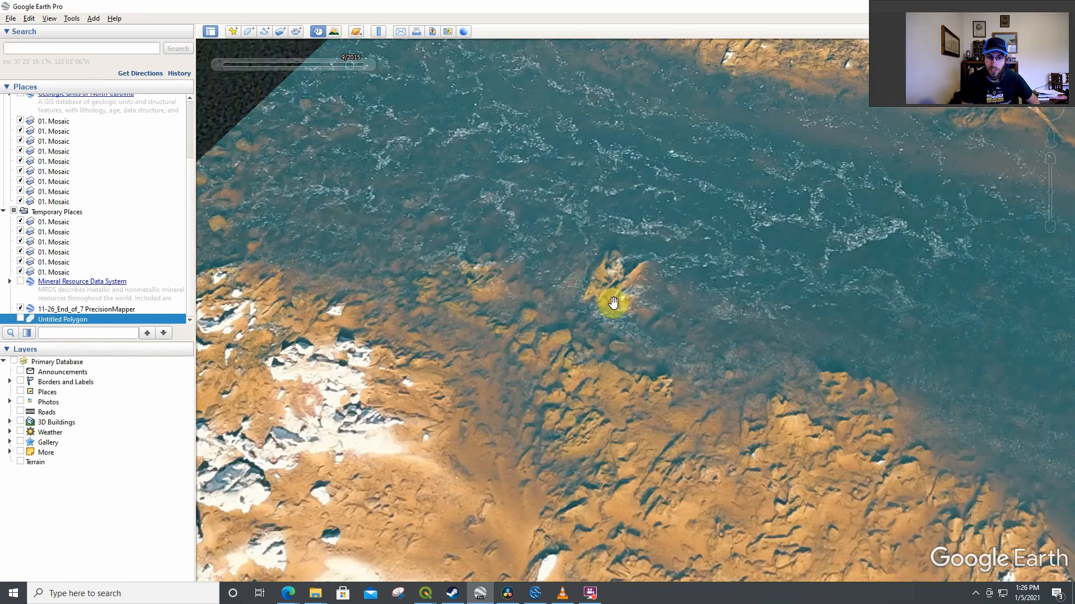
{"action": "mouse_move", "coordinate": [479, 303]}
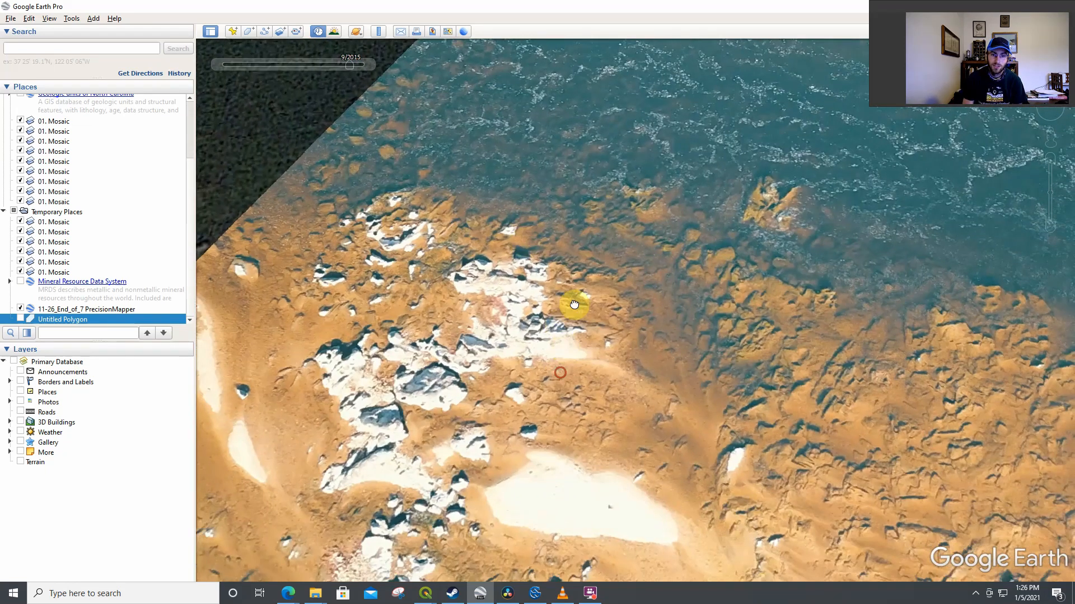
{"action": "left_click_drag", "start_coordinate": [574, 305], "coordinate": [712, 92]}
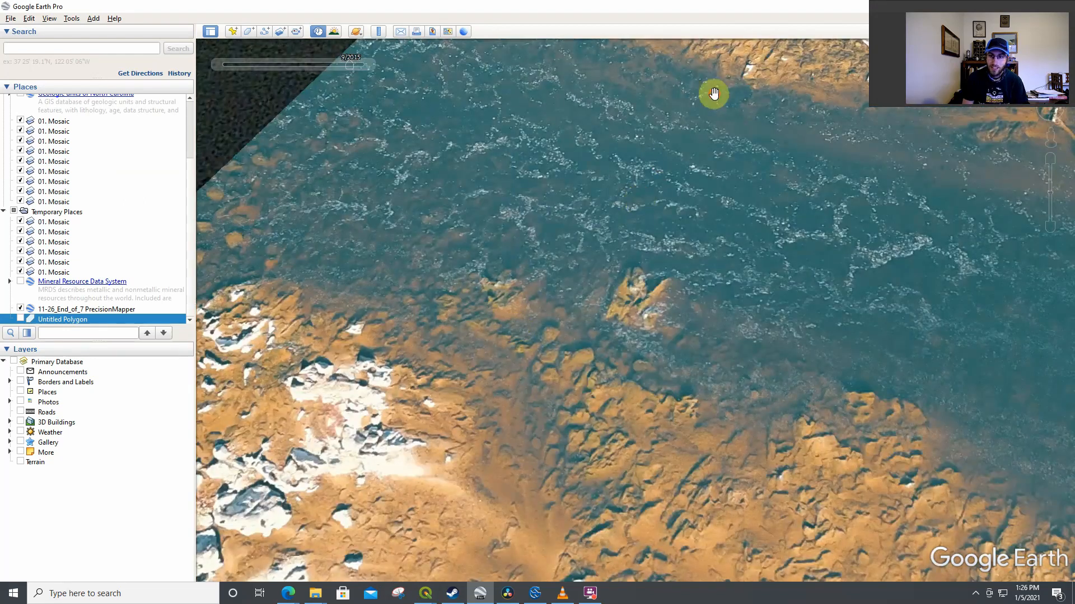
{"action": "left_click_drag", "start_coordinate": [712, 94], "coordinate": [562, 273]}
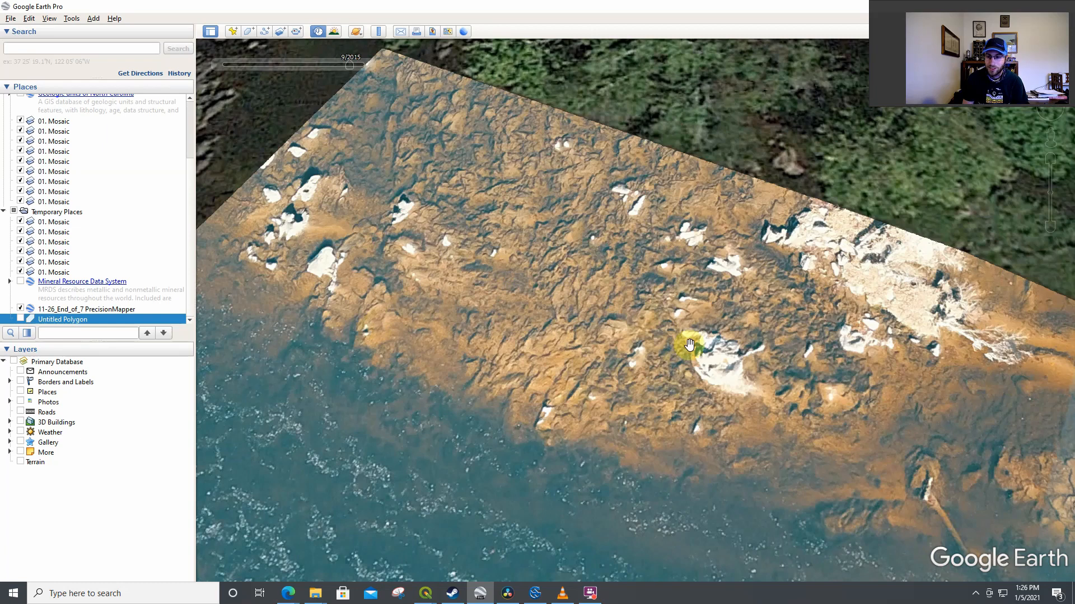
{"action": "left_click_drag", "start_coordinate": [689, 344], "coordinate": [578, 361]}
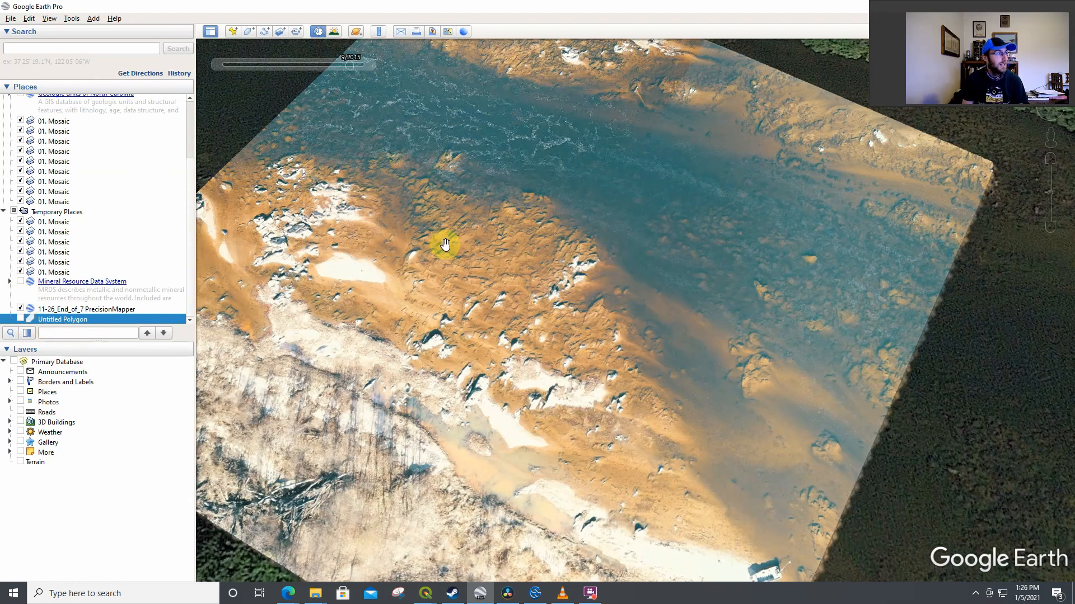
- Zoom into the channel riffles and orange sandbar, then reach the mosaic's top edge by the trees
{"action": "left_click_drag", "start_coordinate": [444, 244], "coordinate": [600, 356]}
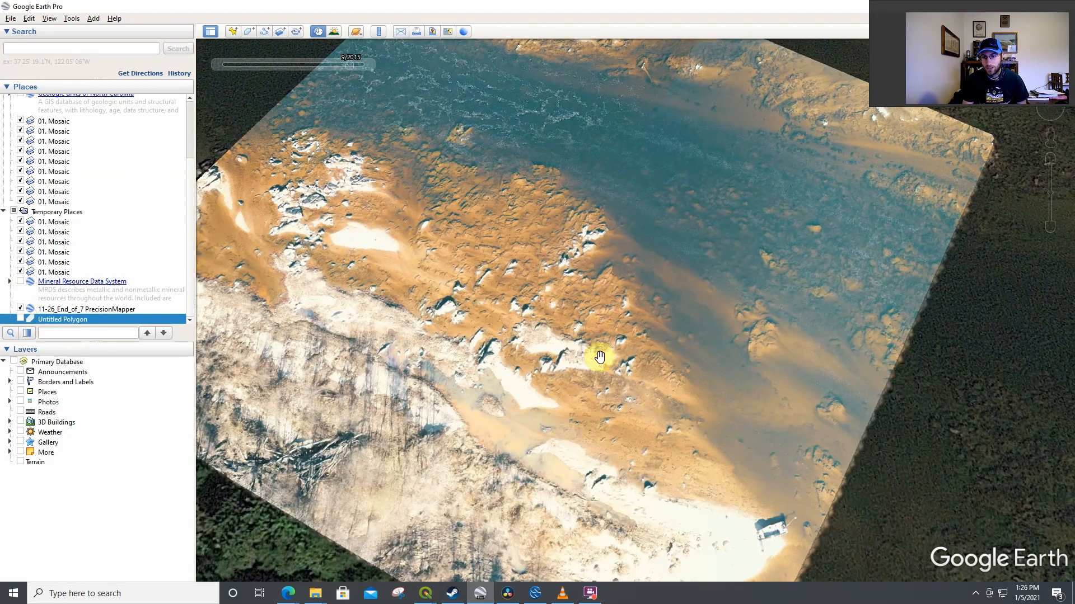
{"action": "left_click_drag", "start_coordinate": [599, 356], "coordinate": [548, 534]}
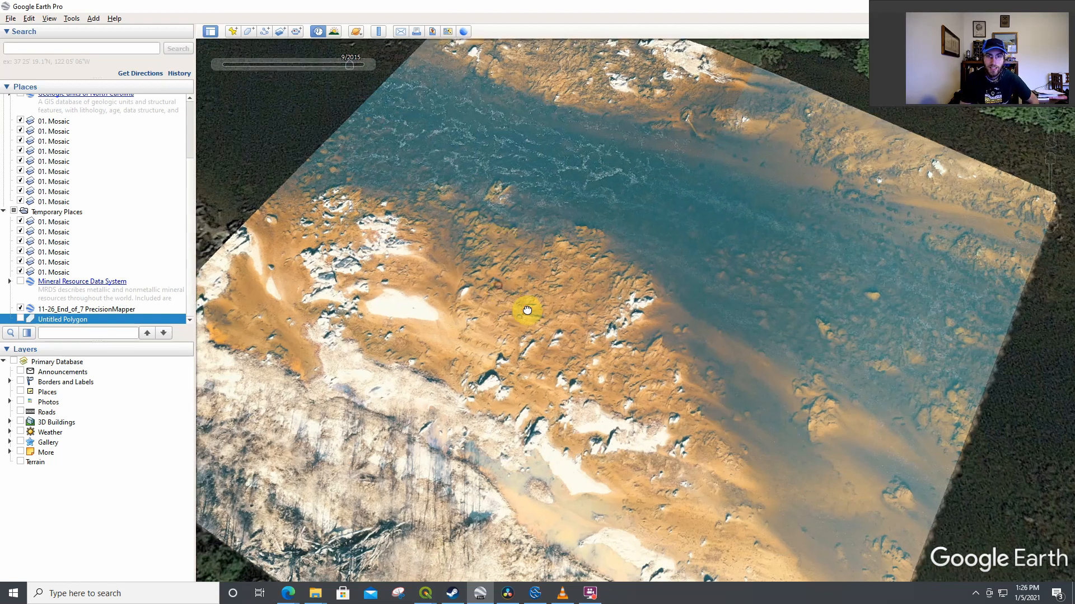
{"action": "left_click_drag", "start_coordinate": [528, 309], "coordinate": [703, 128]}
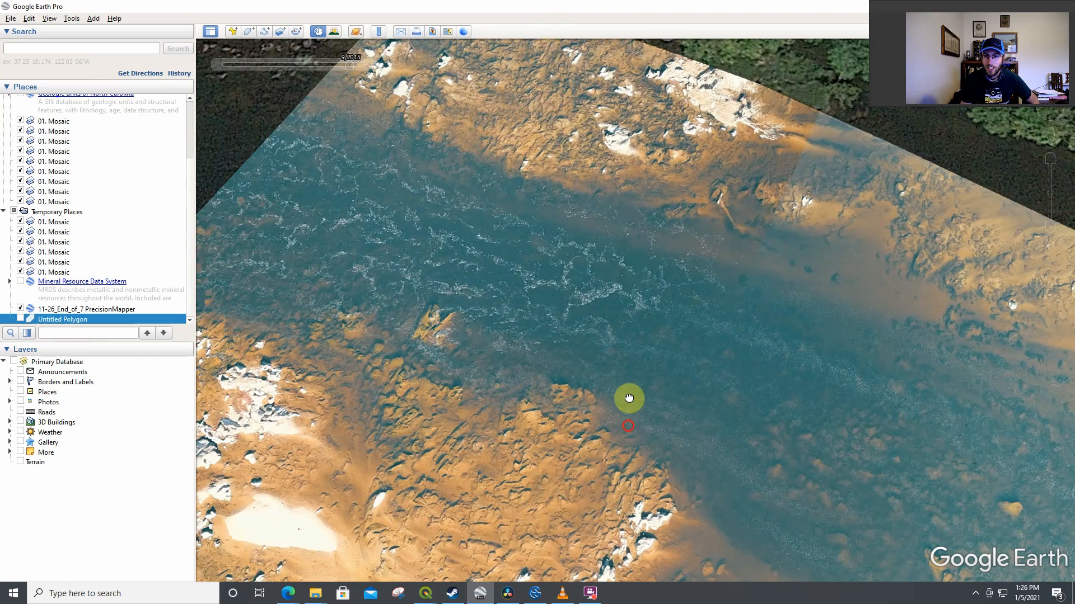
{"action": "left_click_drag", "start_coordinate": [629, 399], "coordinate": [417, 169]}
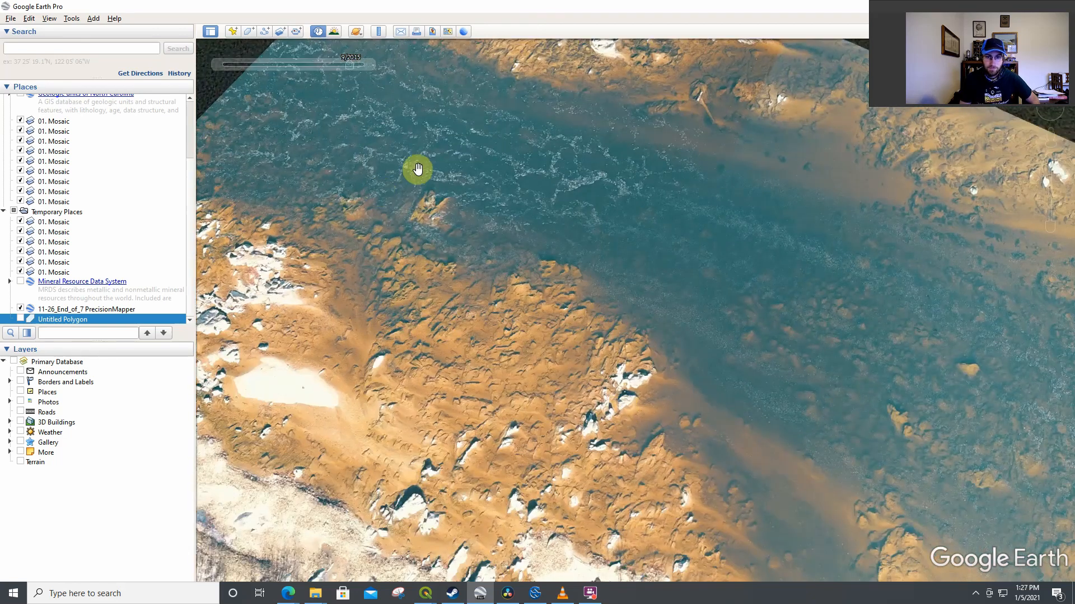
{"action": "left_click_drag", "start_coordinate": [418, 169], "coordinate": [465, 180]}
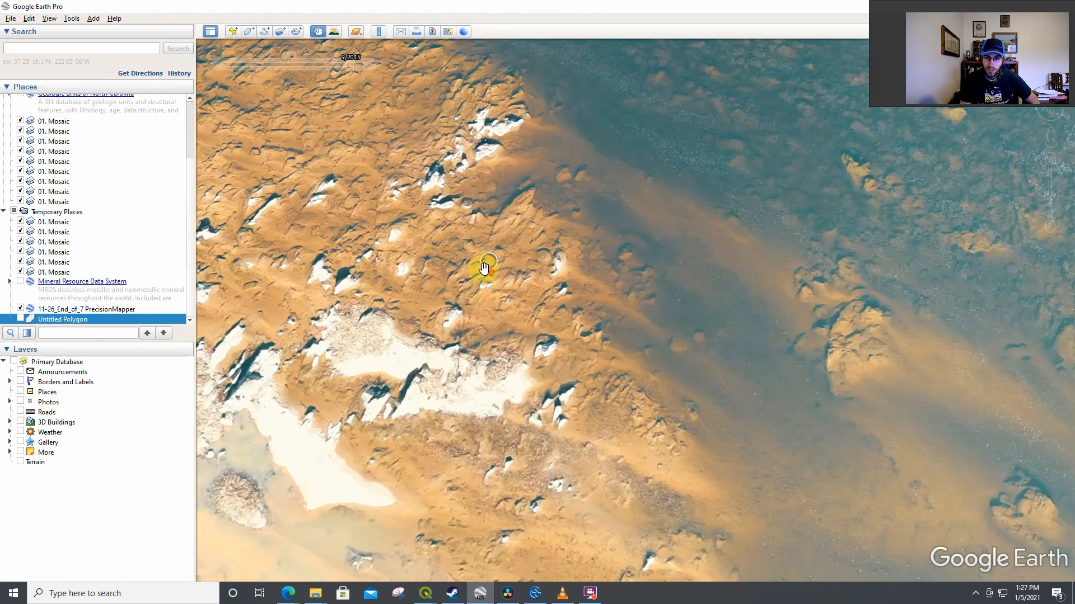
{"action": "left_click_drag", "start_coordinate": [483, 268], "coordinate": [848, 177]}
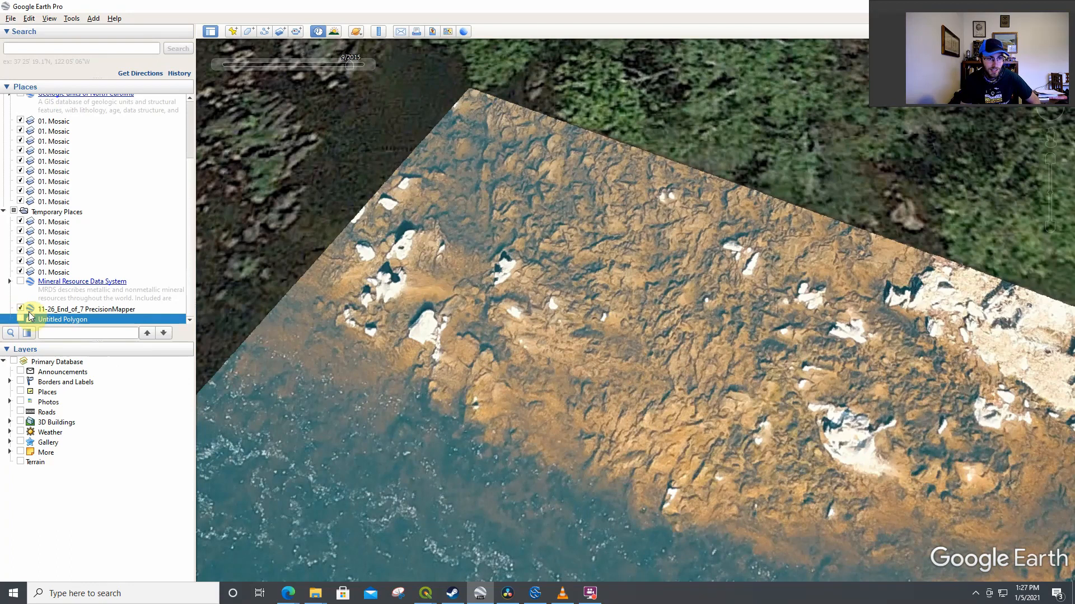
{"action": "left_click", "coordinate": [20, 309]}
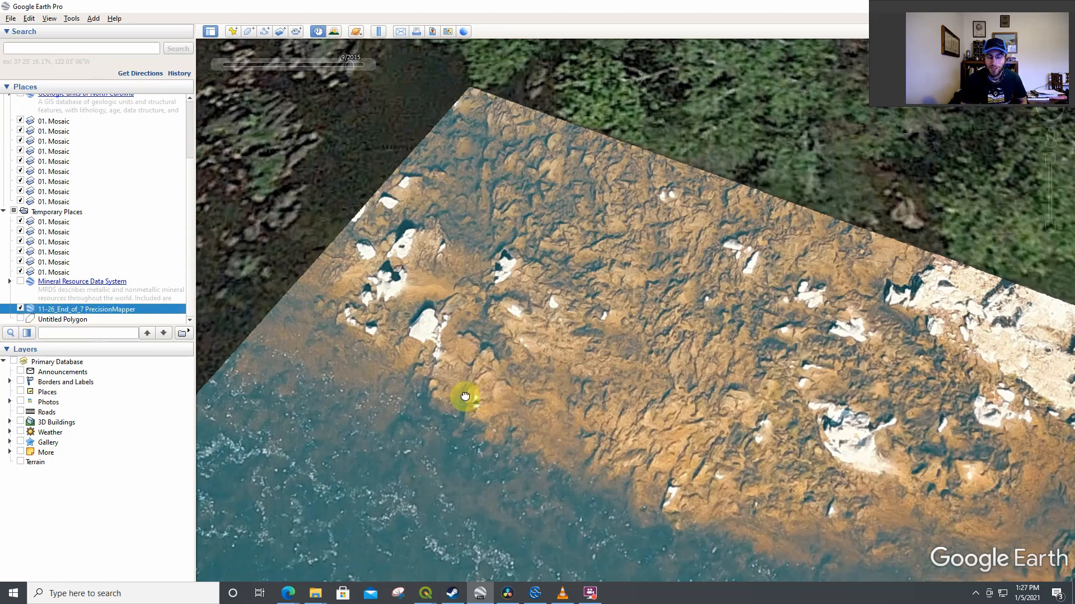
- Pan across the rock-strewn sandbar toward the mosaic's right edge and back over it
{"action": "left_click_drag", "start_coordinate": [465, 396], "coordinate": [476, 207]}
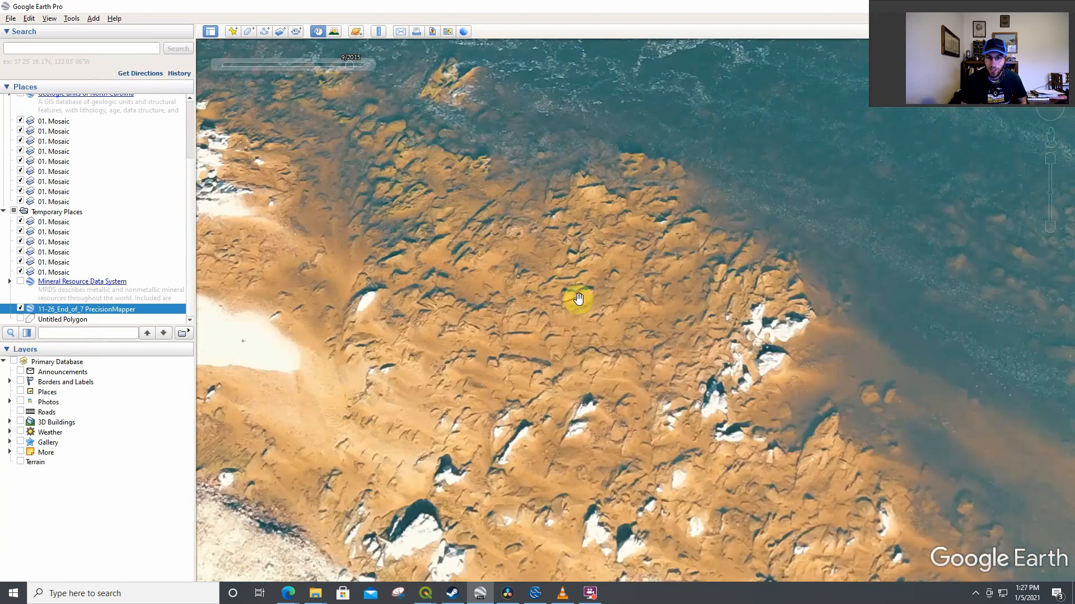
{"action": "left_click_drag", "start_coordinate": [580, 298], "coordinate": [369, 214]}
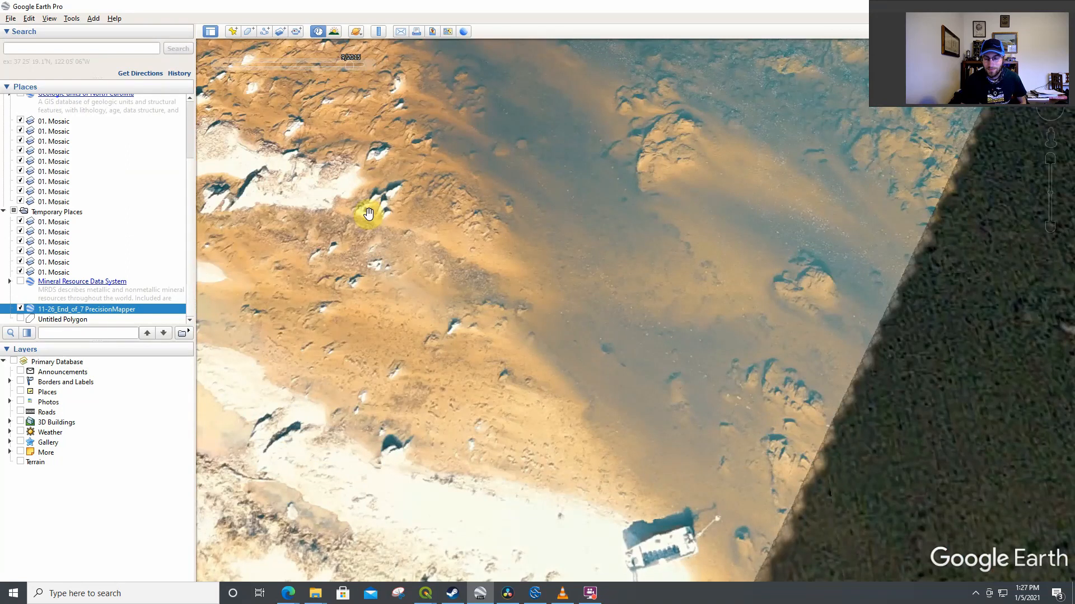
{"action": "mouse_move", "coordinate": [489, 189]}
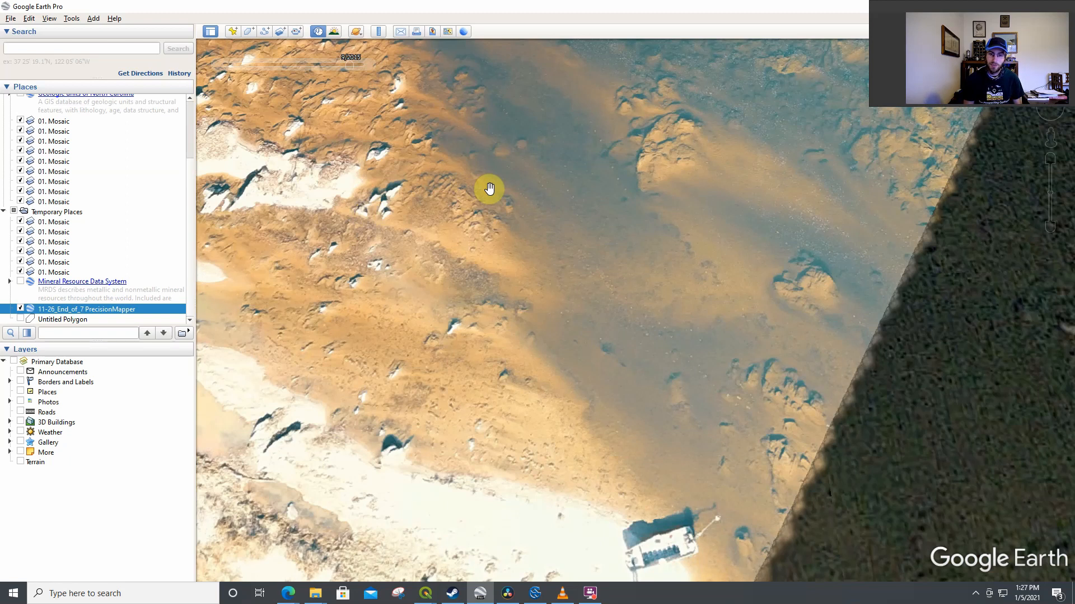
{"action": "mouse_move", "coordinate": [470, 179]}
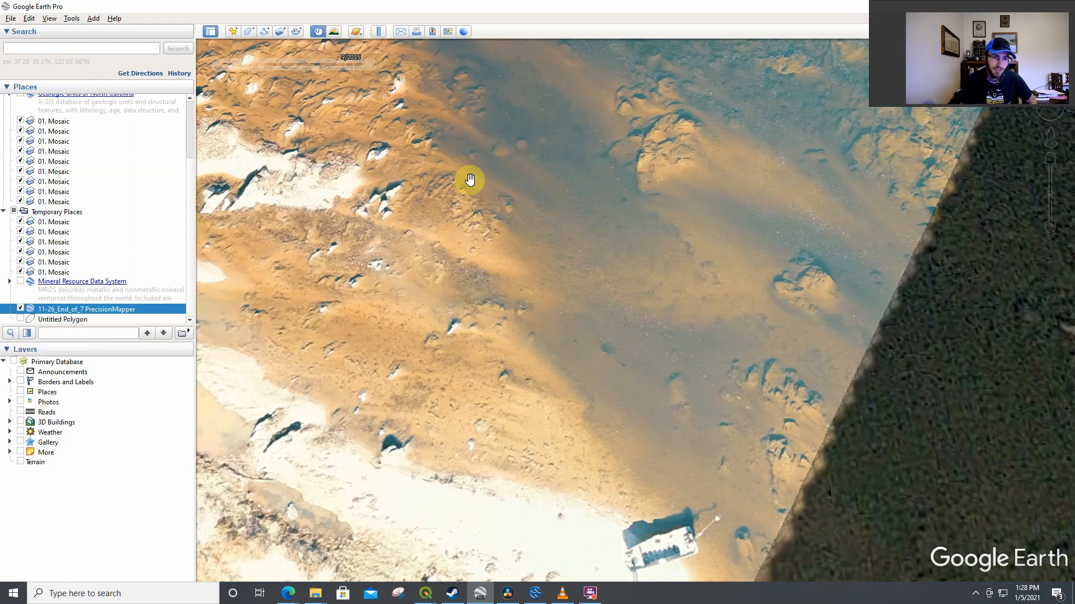
{"action": "left_click_drag", "start_coordinate": [469, 179], "coordinate": [507, 122]}
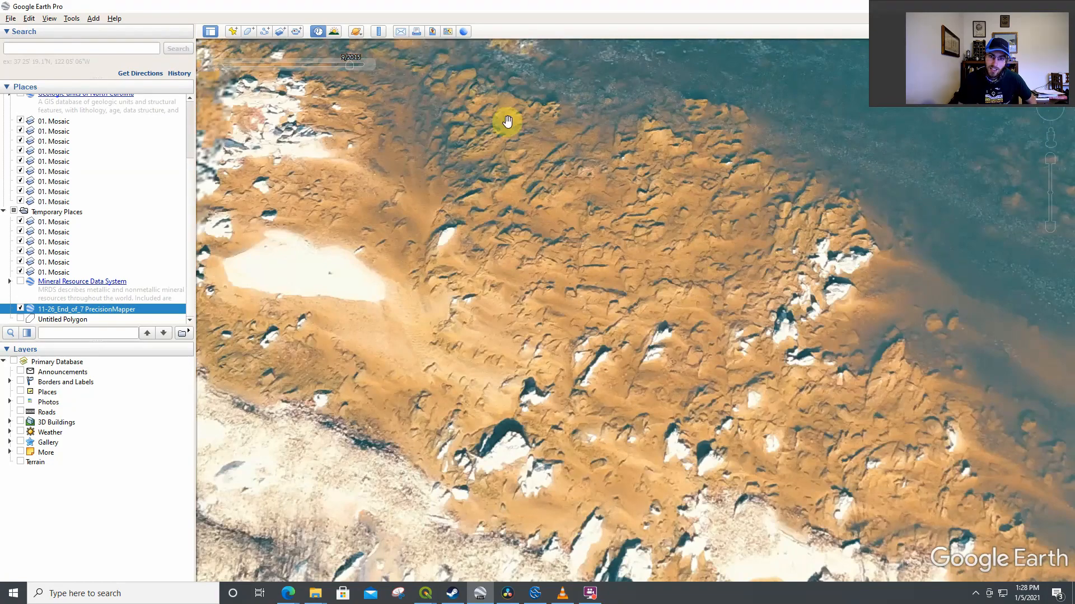